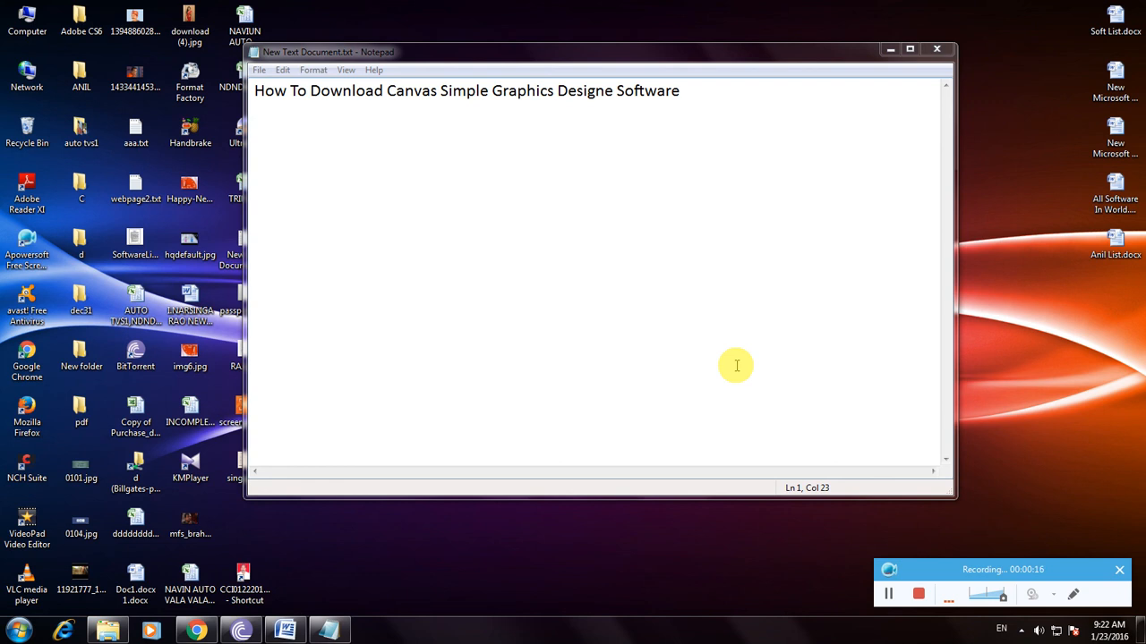
pyautogui.moveTo(727, 374)
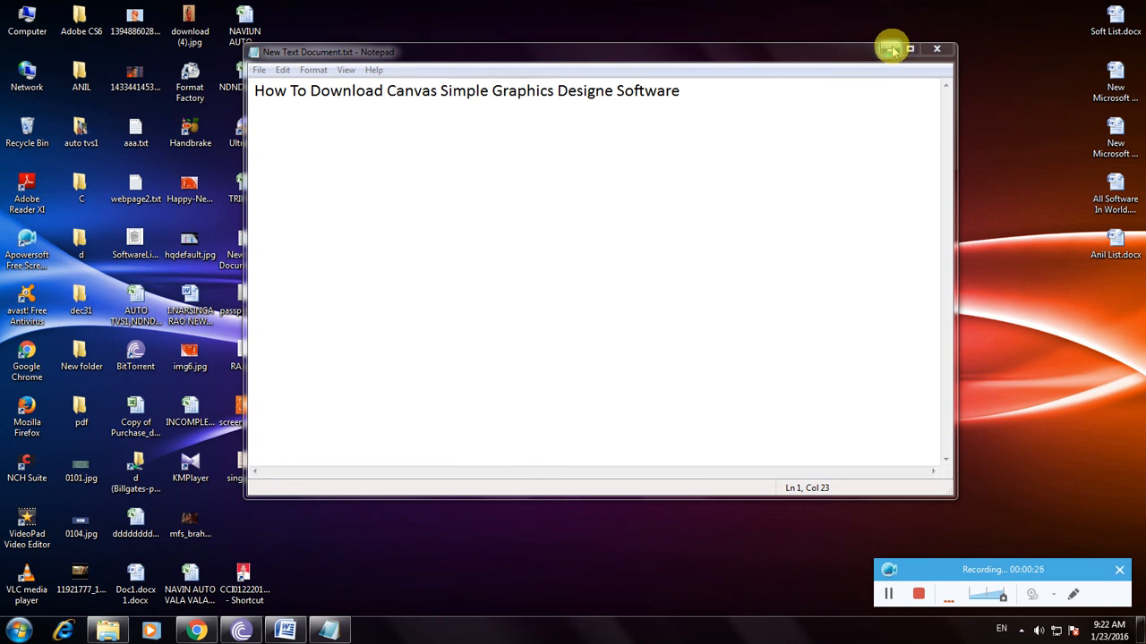
pyautogui.moveTo(884, 60)
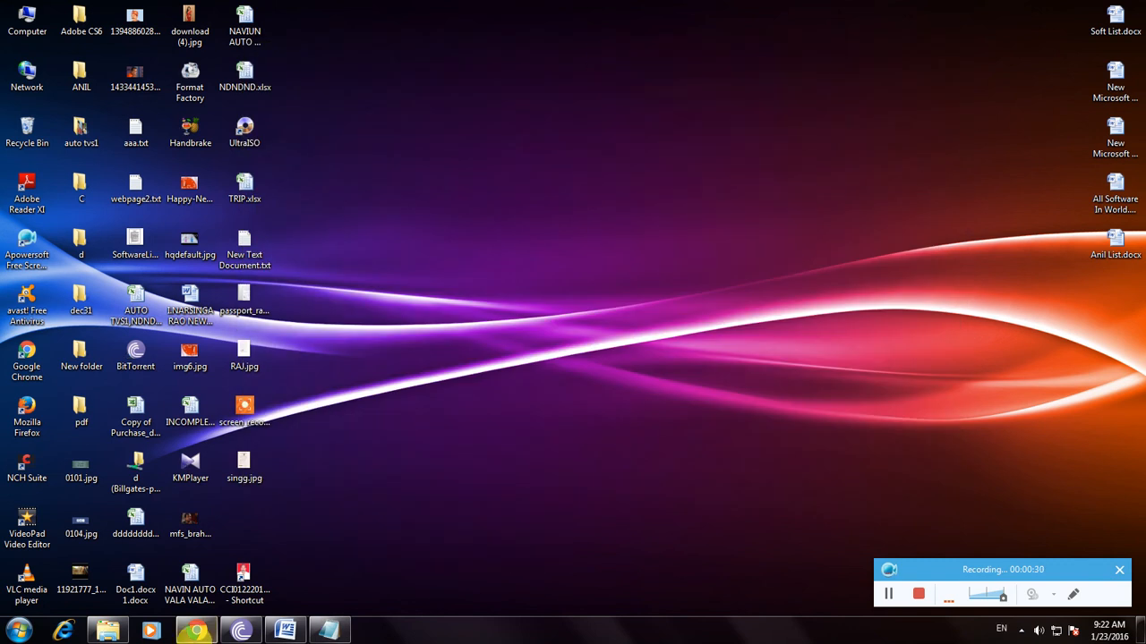
# Search Google in Chrome for "canvas software download" via the matching suggestion
pyautogui.click(188, 629)
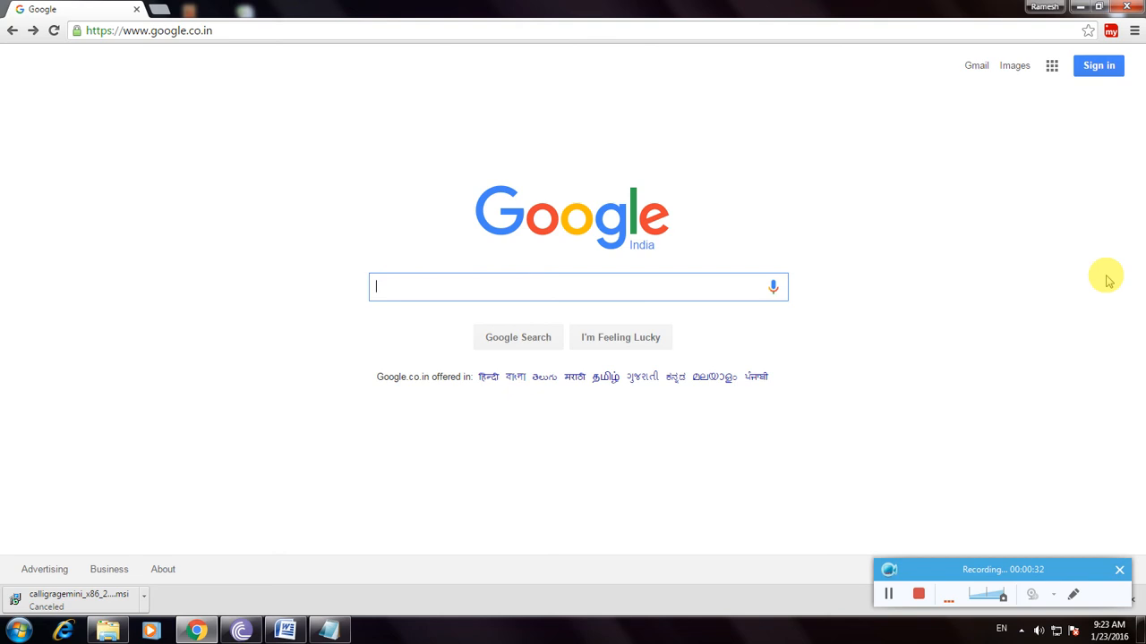
pyautogui.moveTo(727, 284)
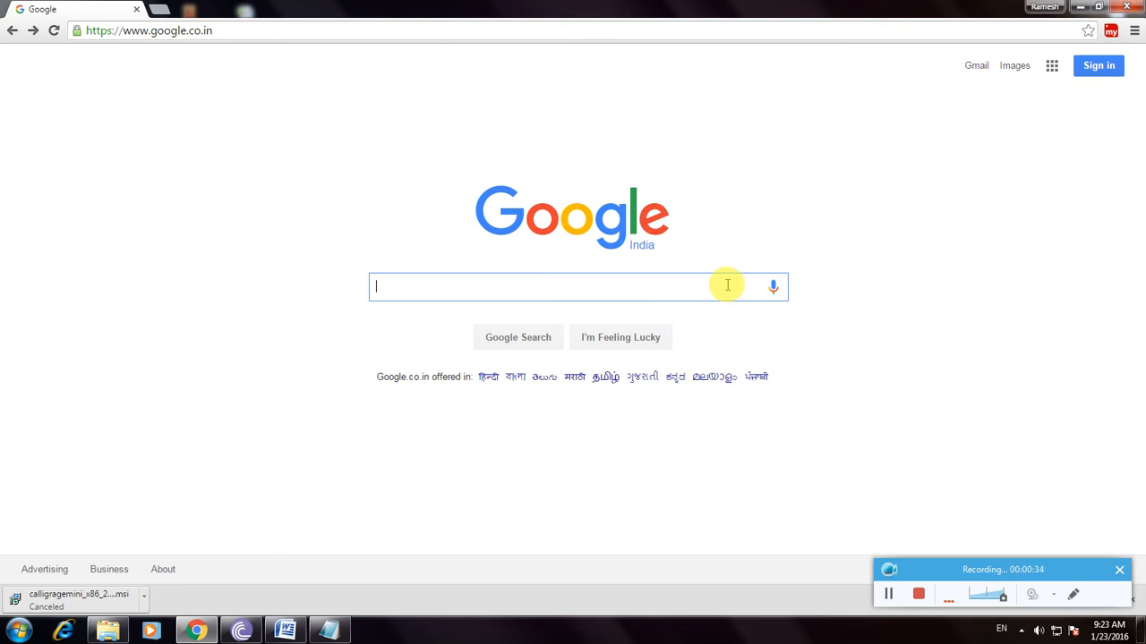
pyautogui.write('canvas software d')
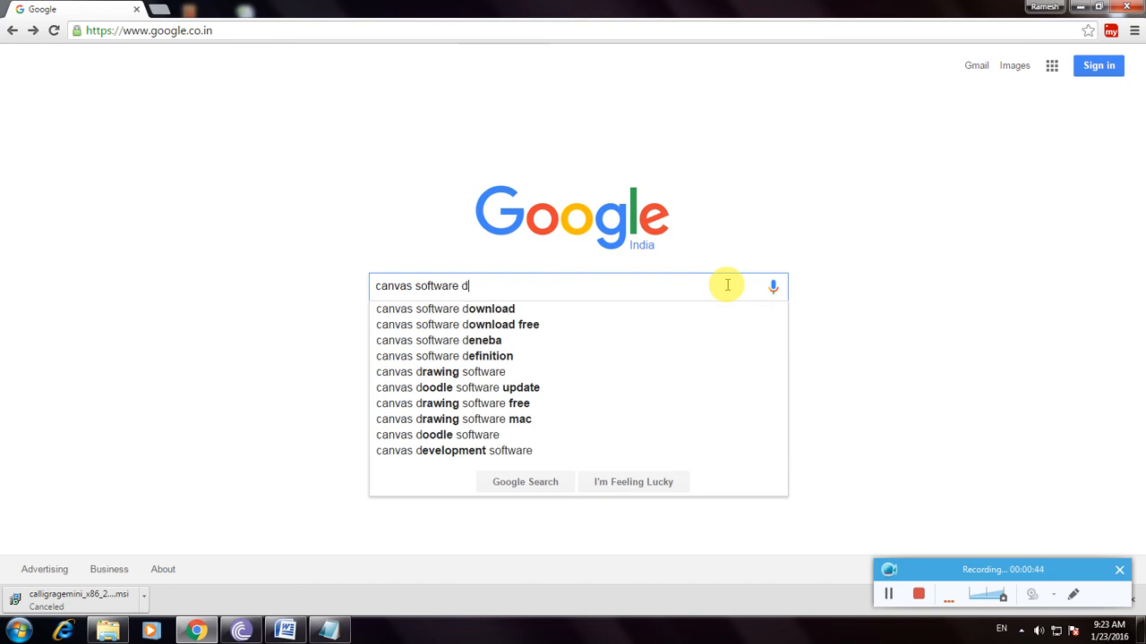
pyautogui.click(444, 308)
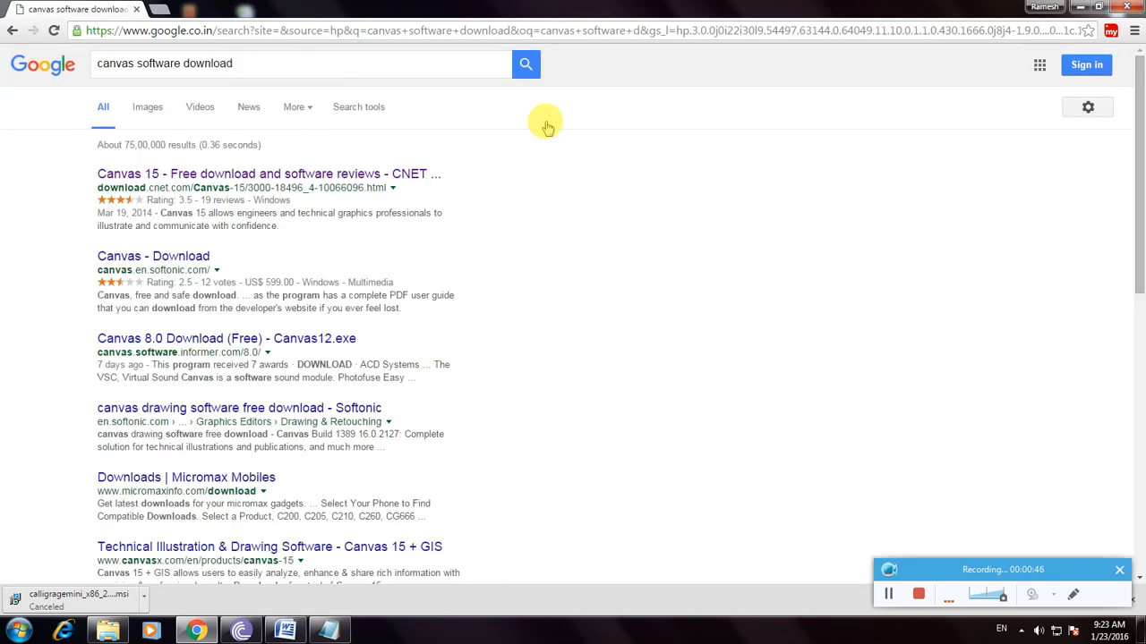
pyautogui.moveTo(191, 169)
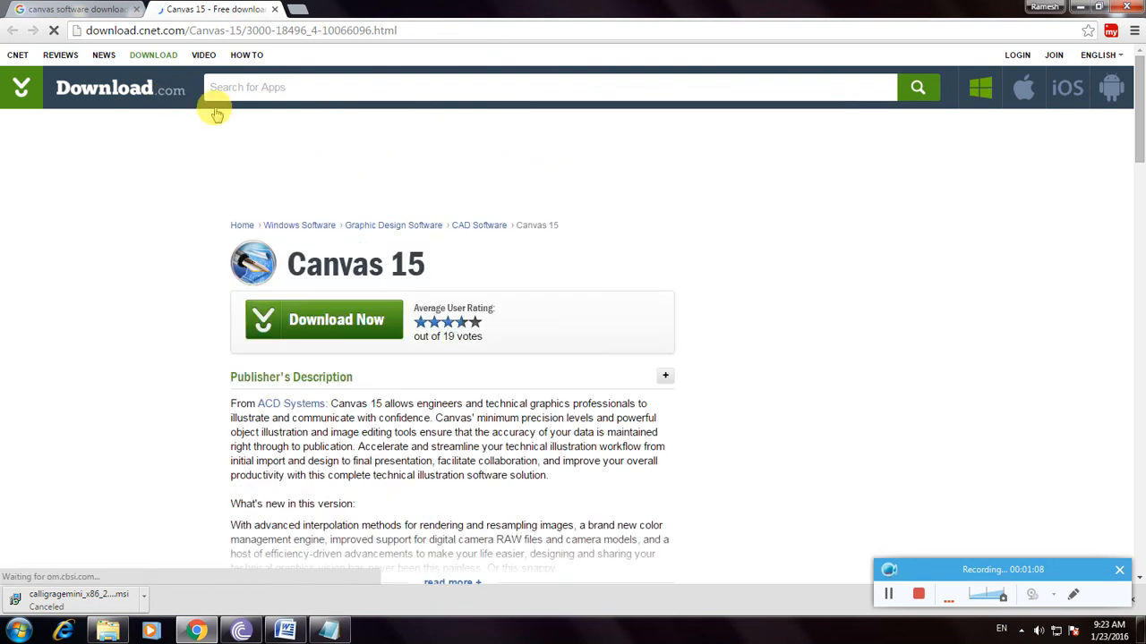
pyautogui.moveTo(444, 182)
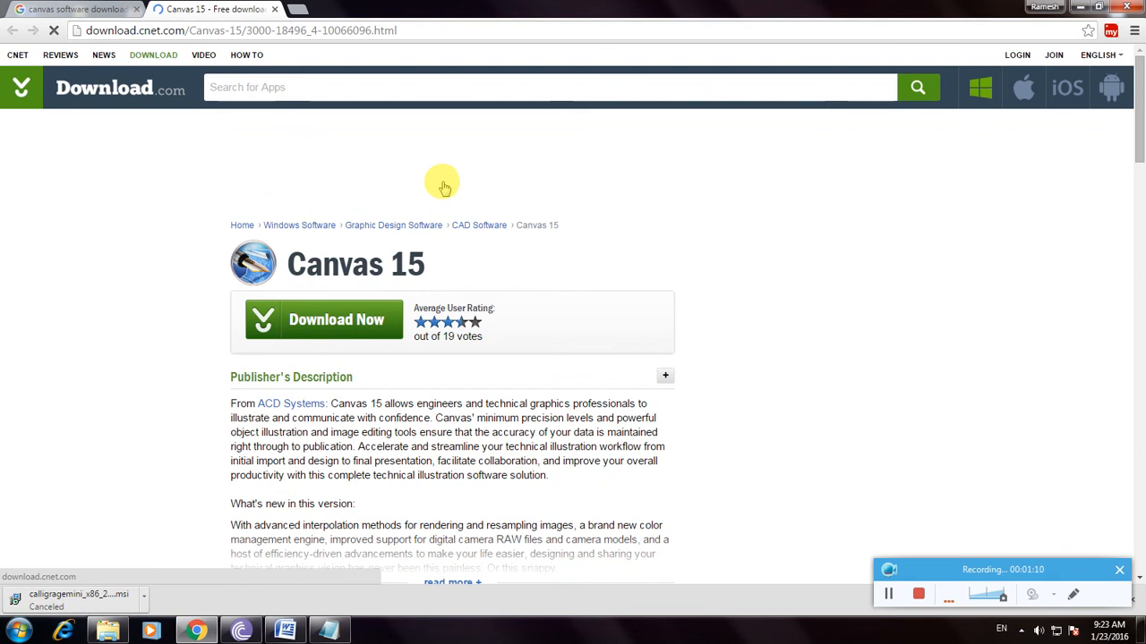
pyautogui.moveTo(329, 265)
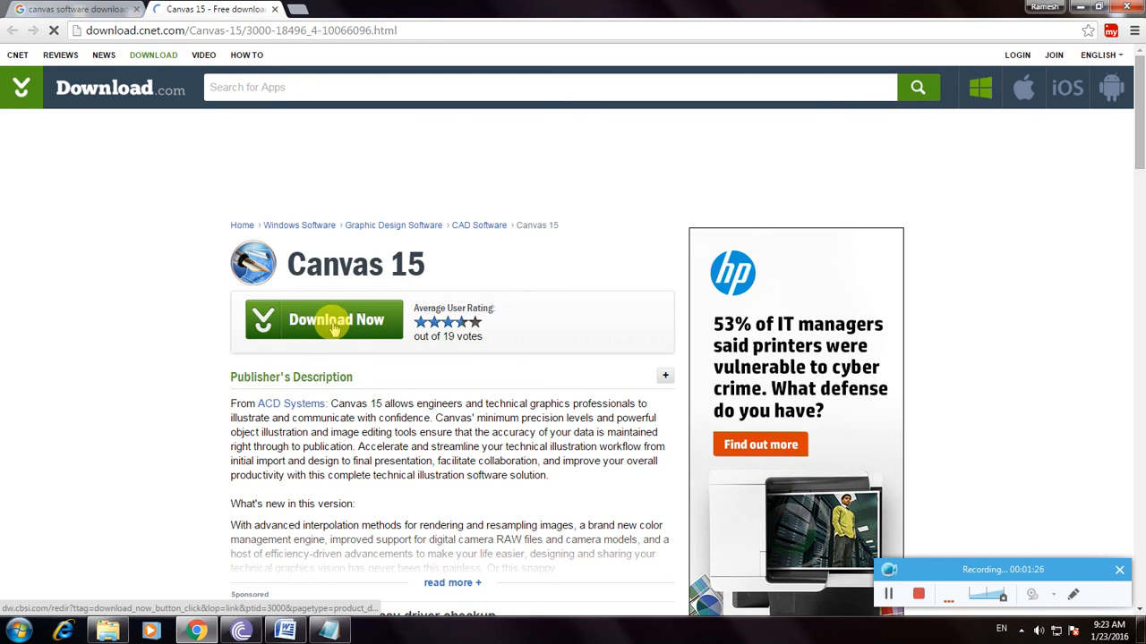
# Go to the Canvas 15 page on CNET Download.com from the results
pyautogui.click(337, 319)
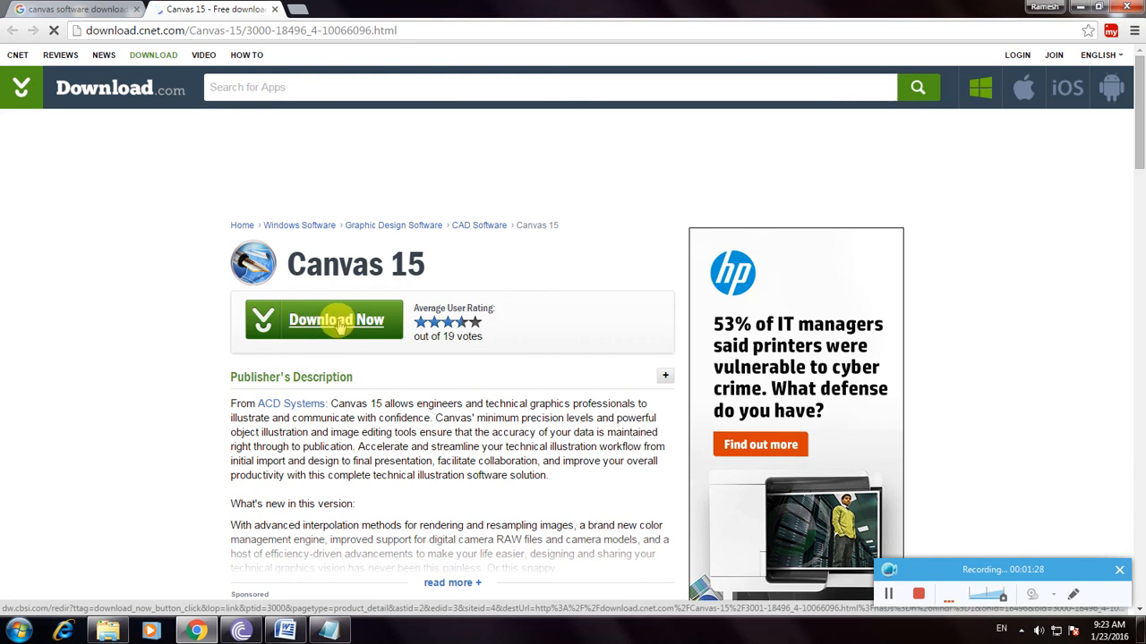
# Start the Canvas 15 download so canvas.exe begins downloading
pyautogui.click(337, 319)
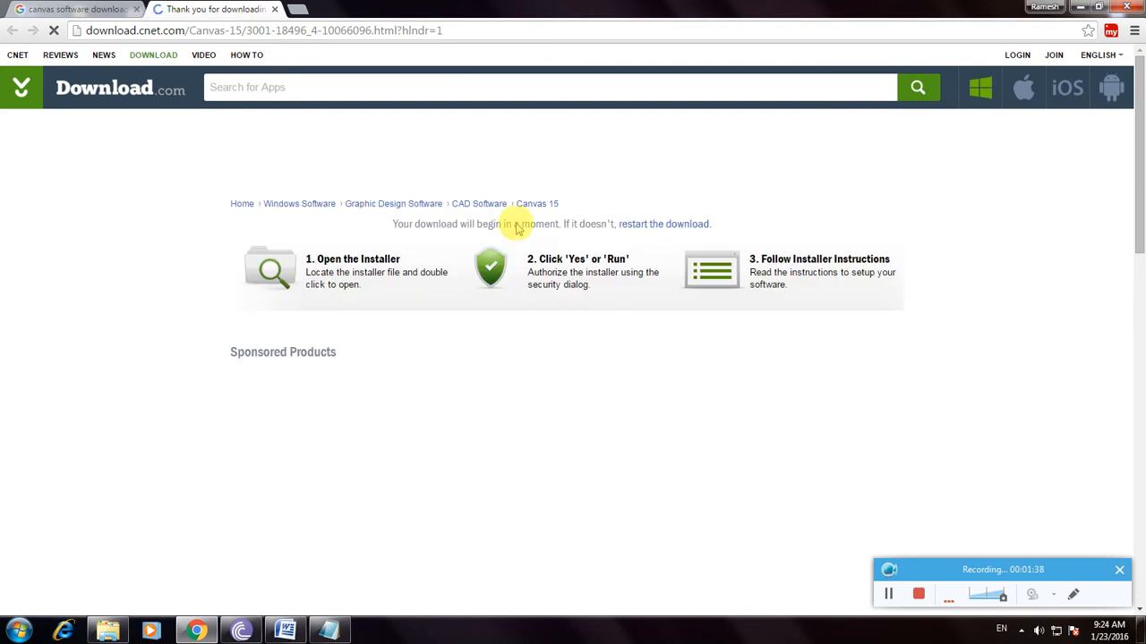
pyautogui.moveTo(560, 229)
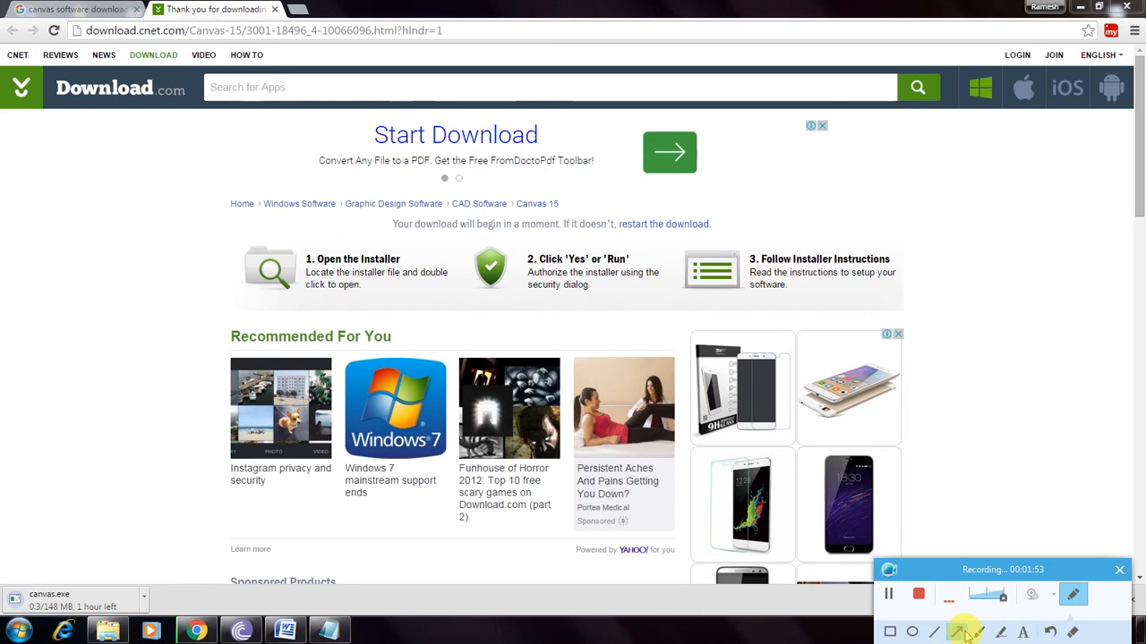
pyautogui.moveTo(183, 379)
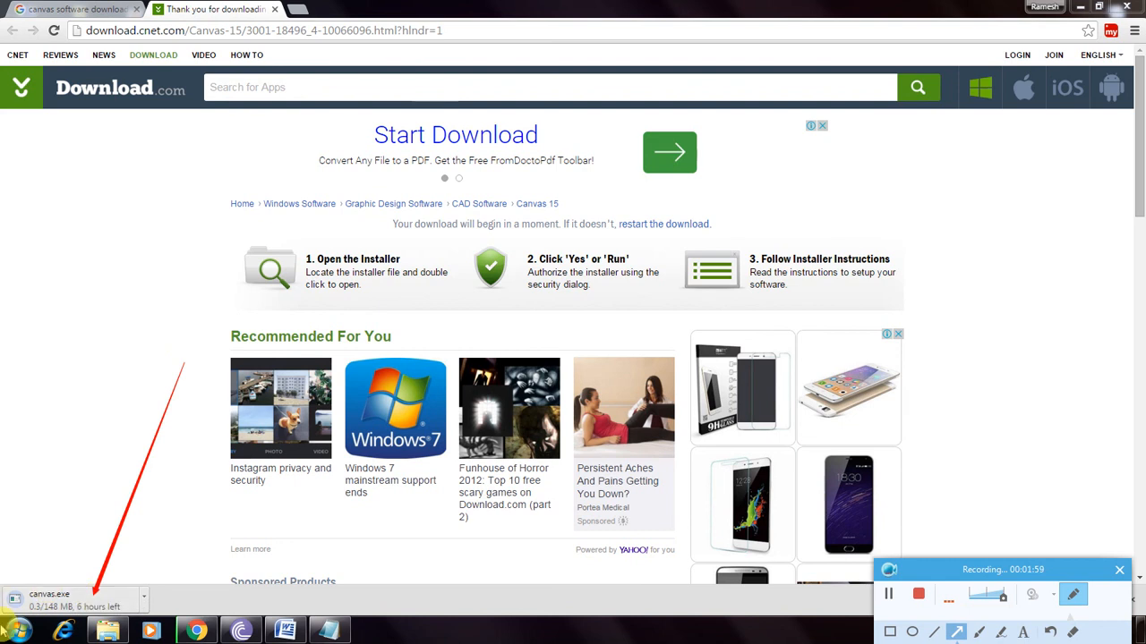
pyautogui.moveTo(408, 499)
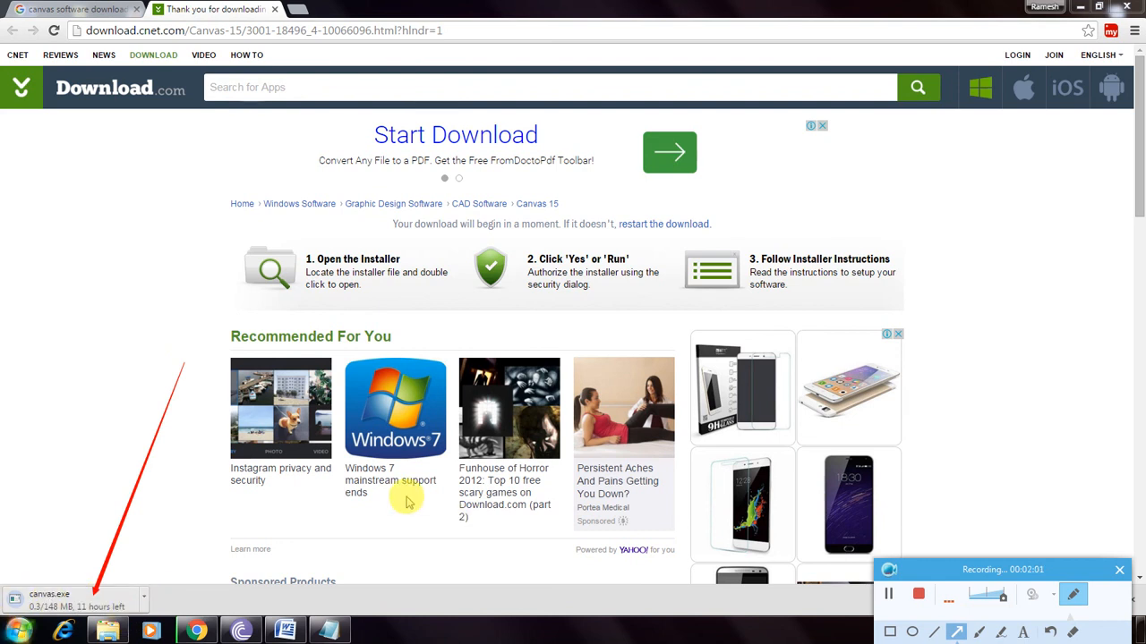
pyautogui.moveTo(318, 217)
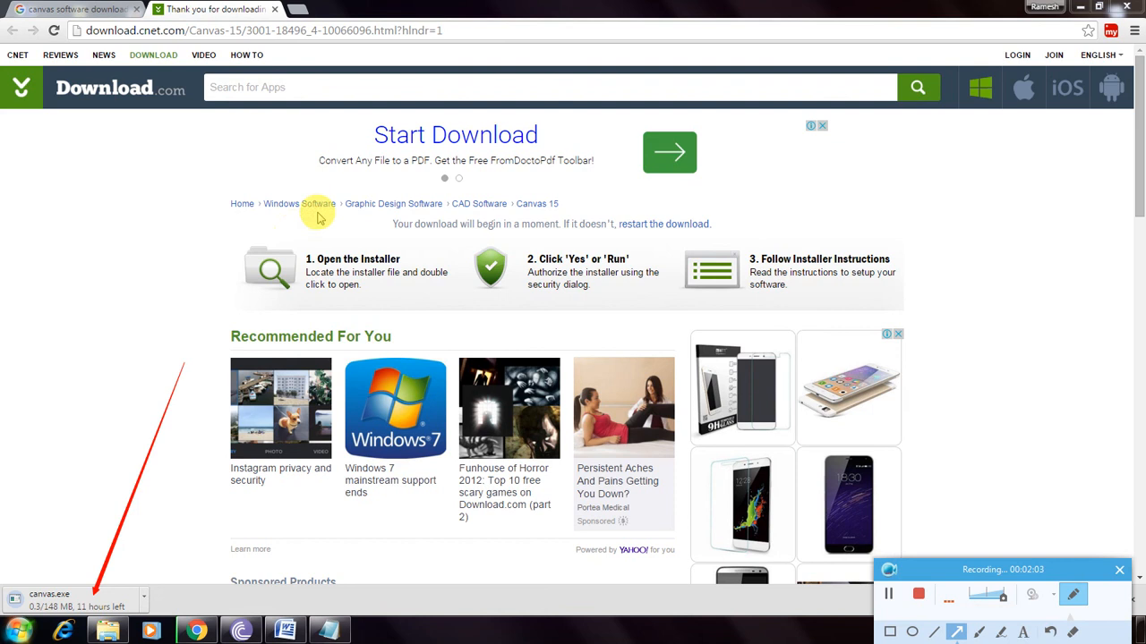